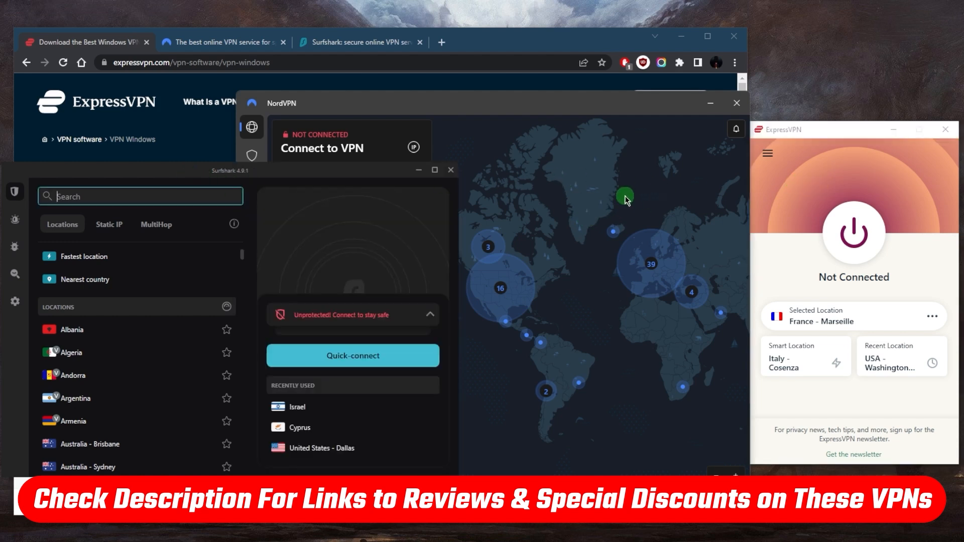
mouse_move(593, 217)
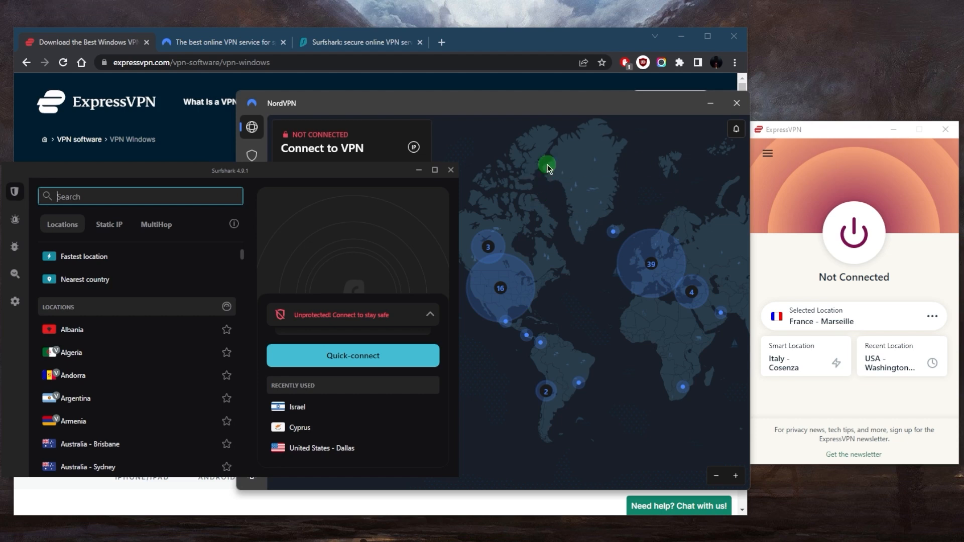
mouse_move(570, 178)
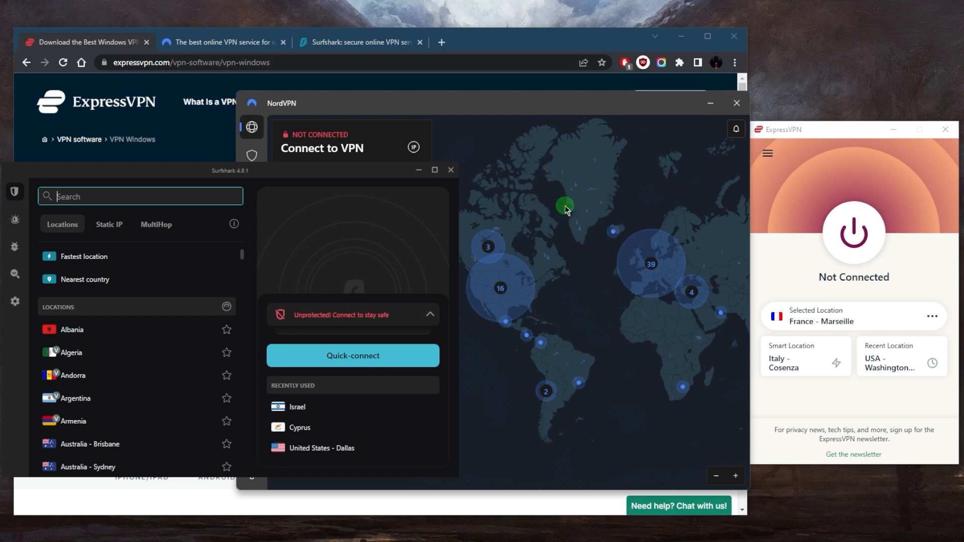
mouse_move(566, 257)
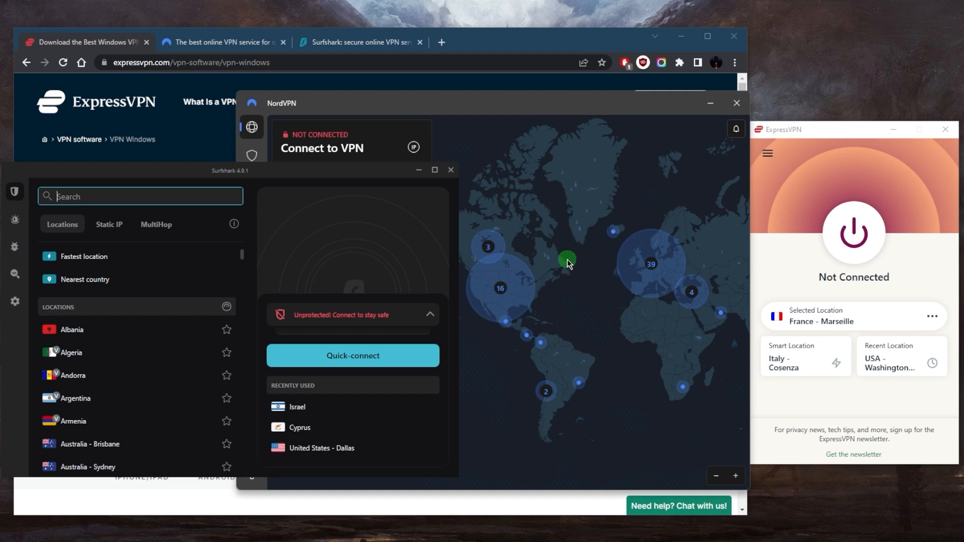
mouse_move(576, 283)
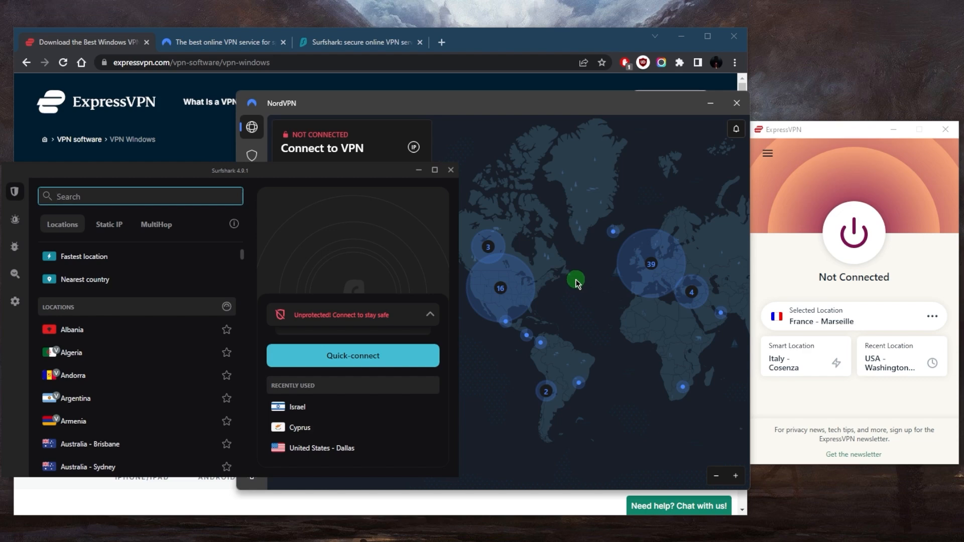
mouse_move(604, 295)
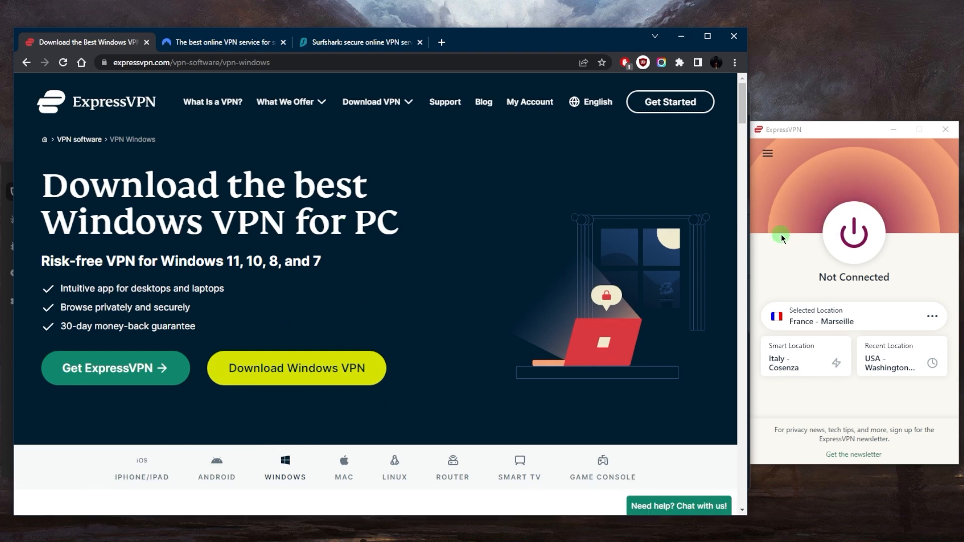
mouse_move(799, 199)
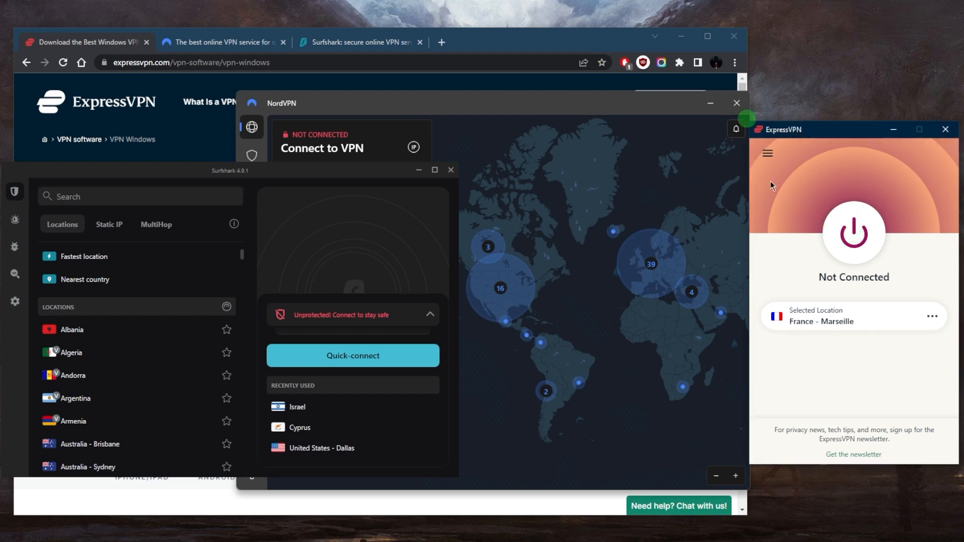
Connect ExpressVPN to the France - Marseille location with the power button
left_click(852, 233)
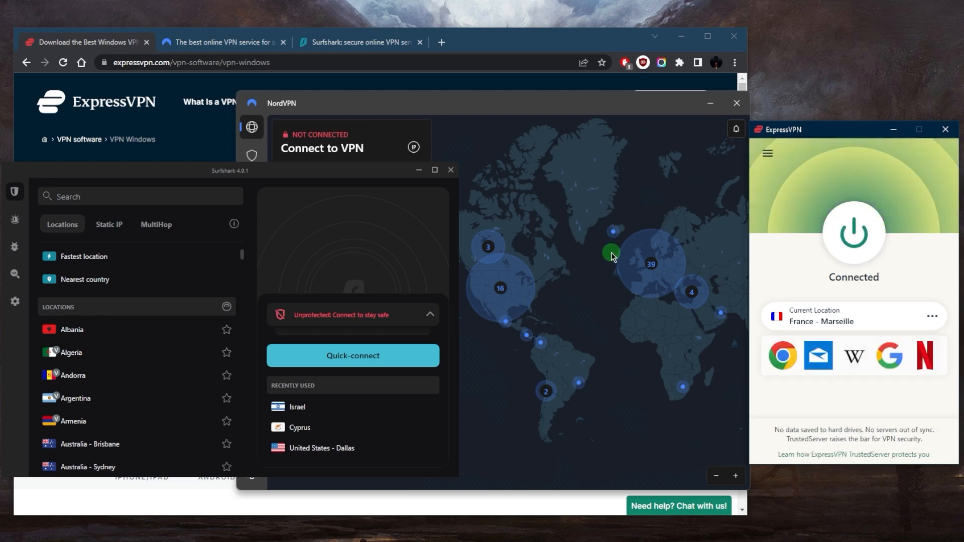
mouse_move(628, 259)
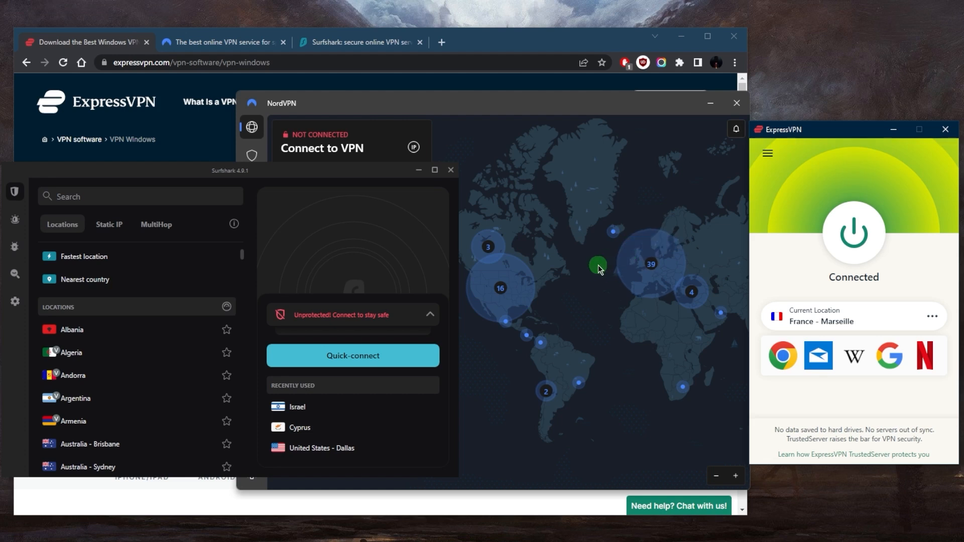
mouse_move(592, 251)
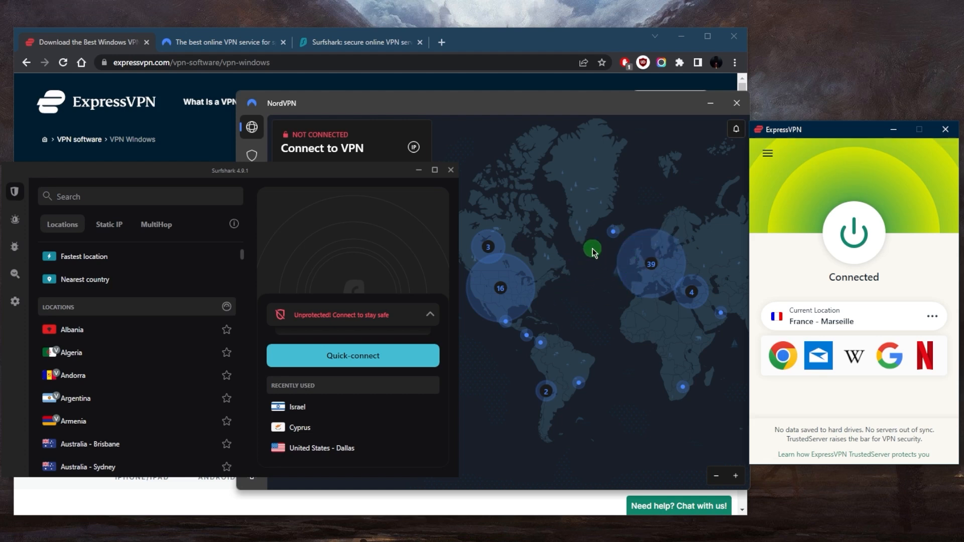
mouse_move(632, 260)
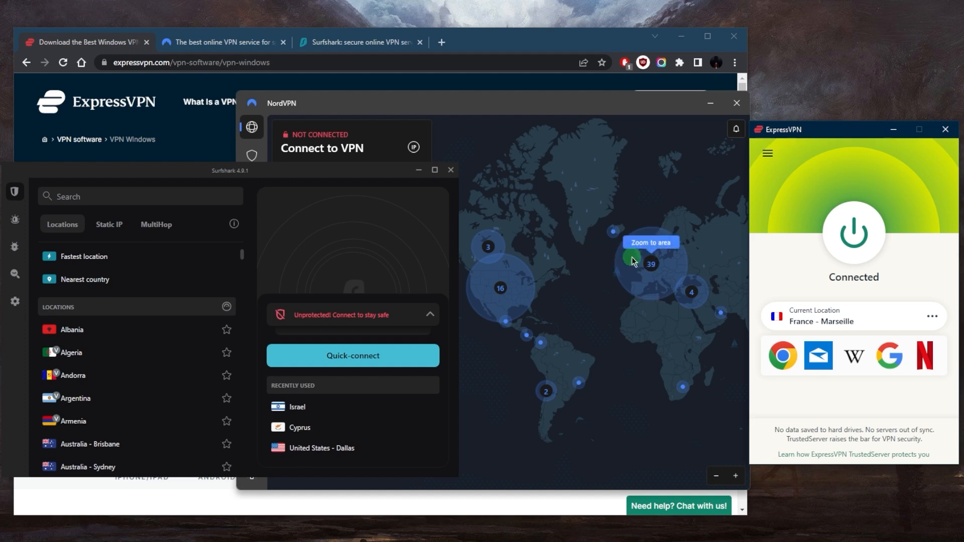
mouse_move(680, 232)
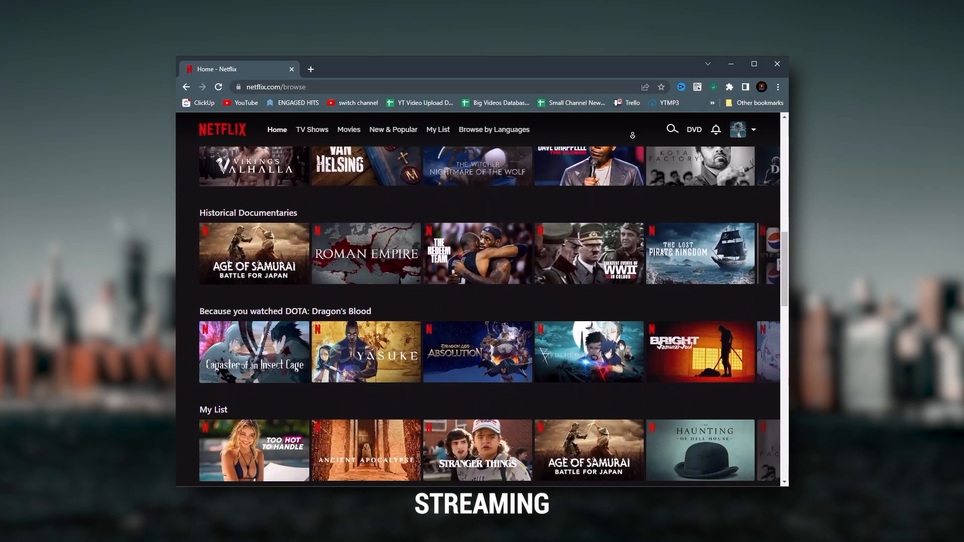
Scroll the ExpressVPN page and open the blog statement on the Andrey Karlov investigation
scroll("down", 3)
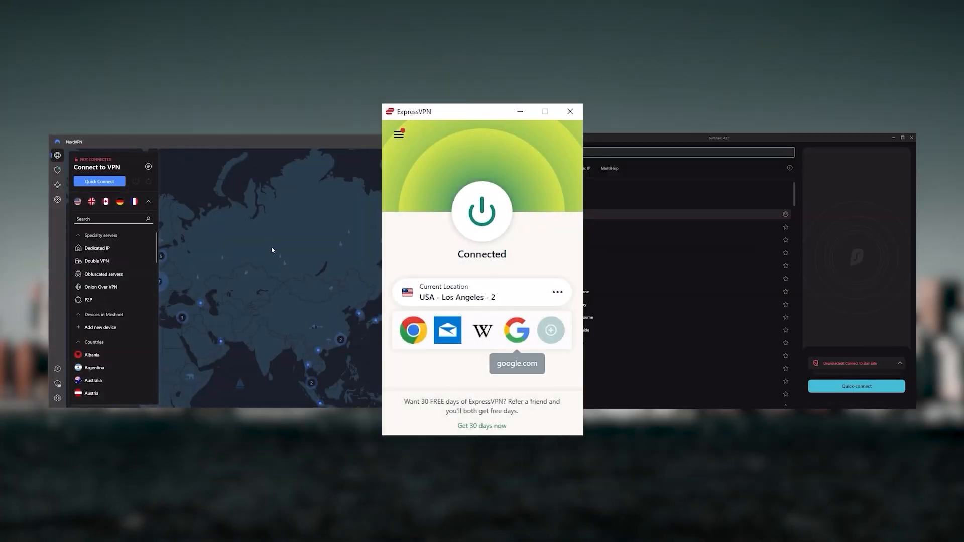
mouse_move(175, 229)
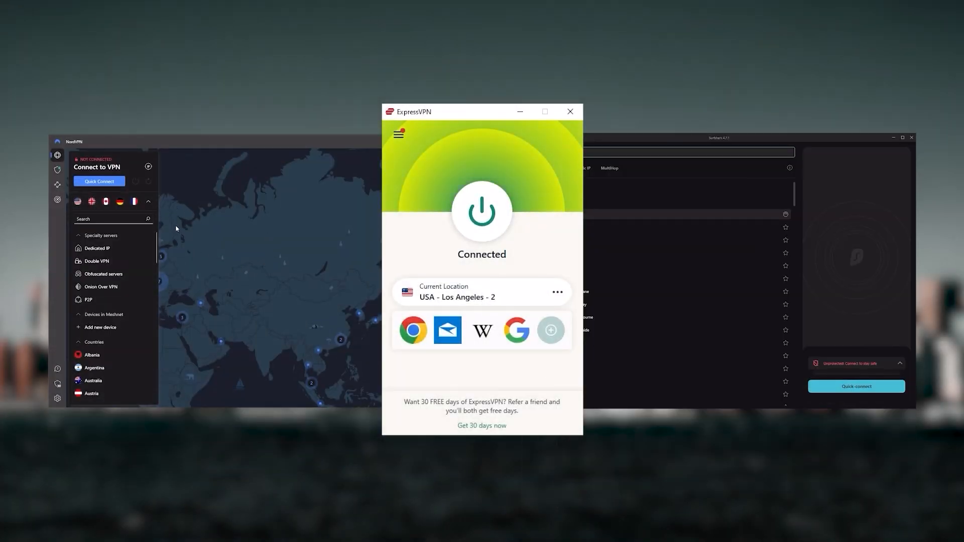
left_click(147, 201)
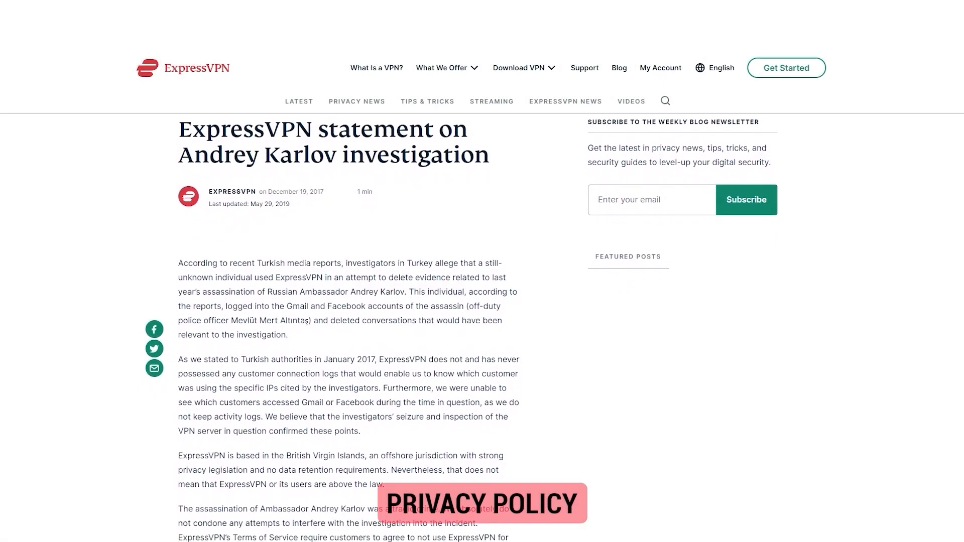
Scroll through the Karlov investigation post toward the five-simultaneous-connections devices page
scroll("down", 3)
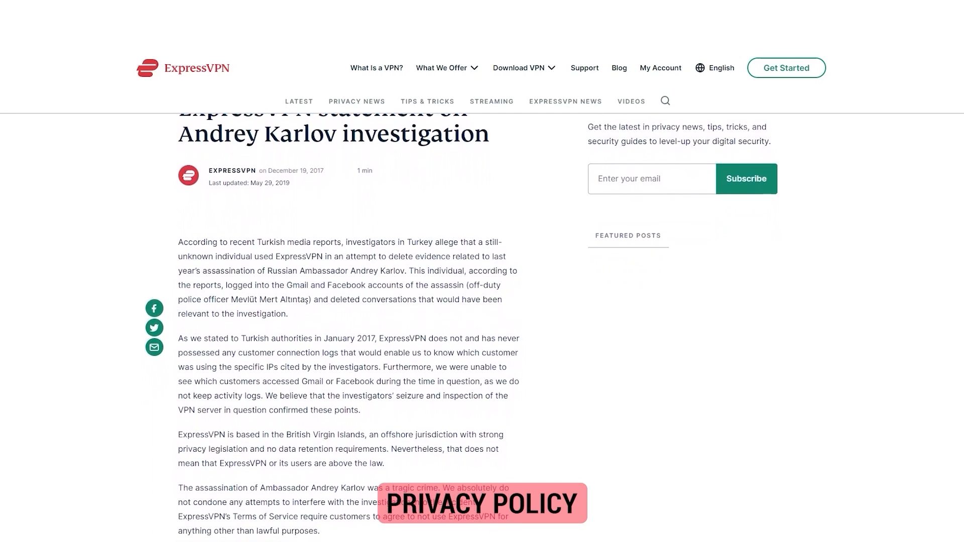
scroll("down", 3)
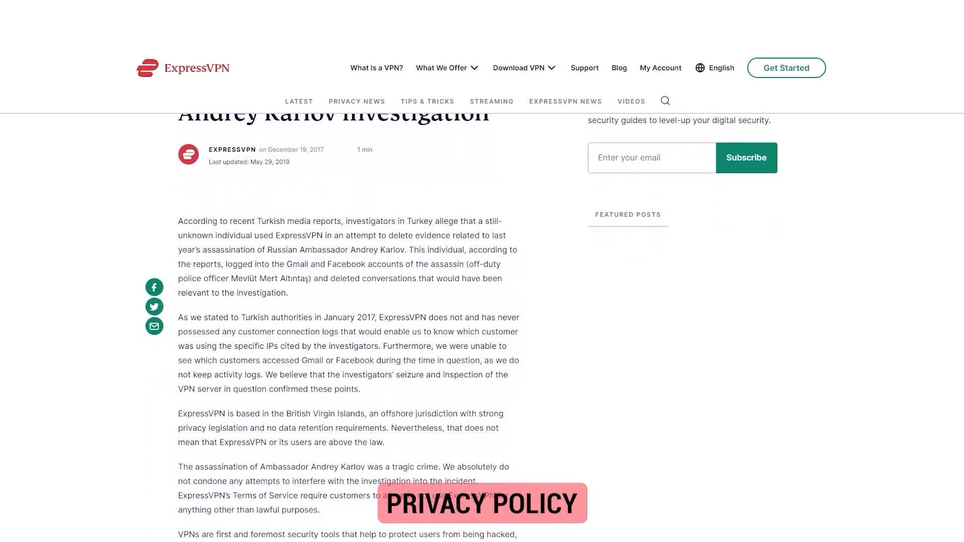
scroll("down", 3)
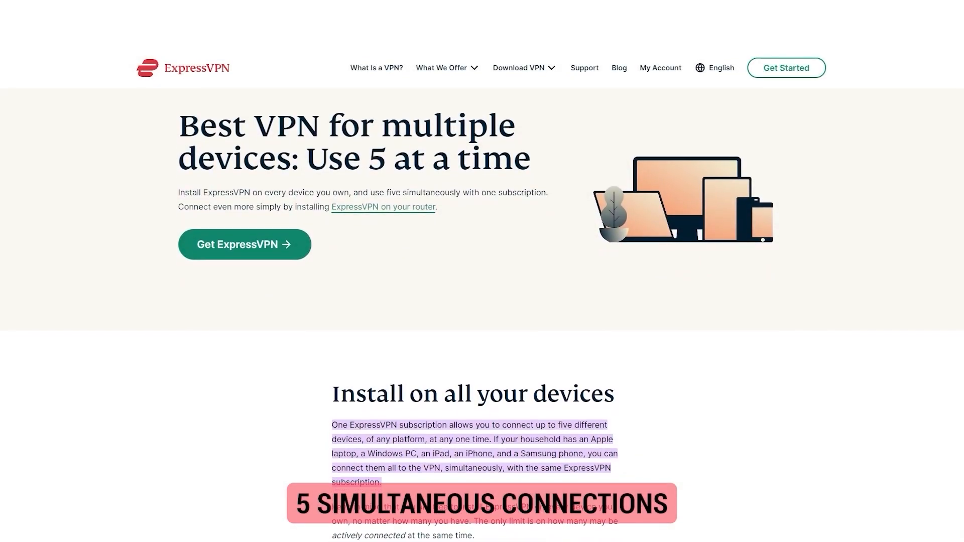
scroll("down", 3)
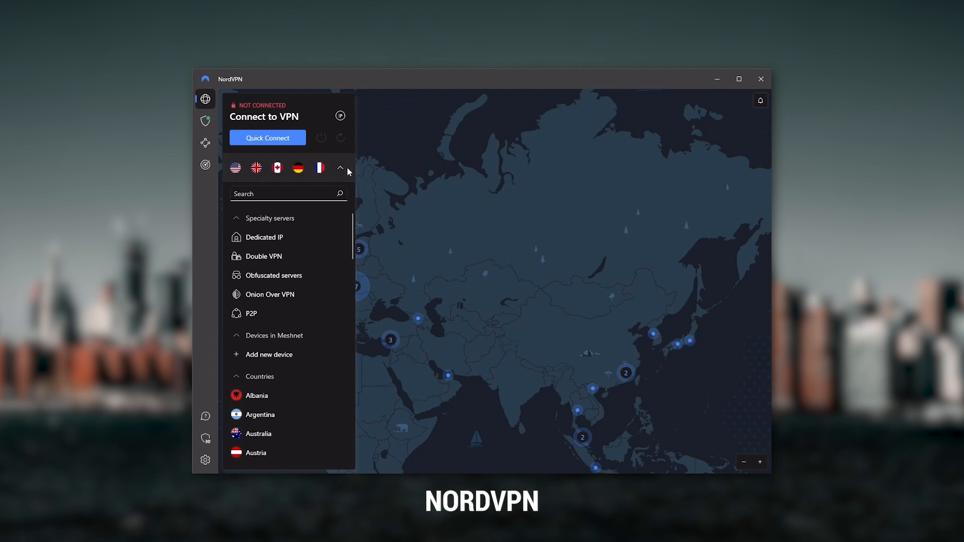
Collapse NordVPN's server list and pan the map to North America and back
left_click(339, 167)
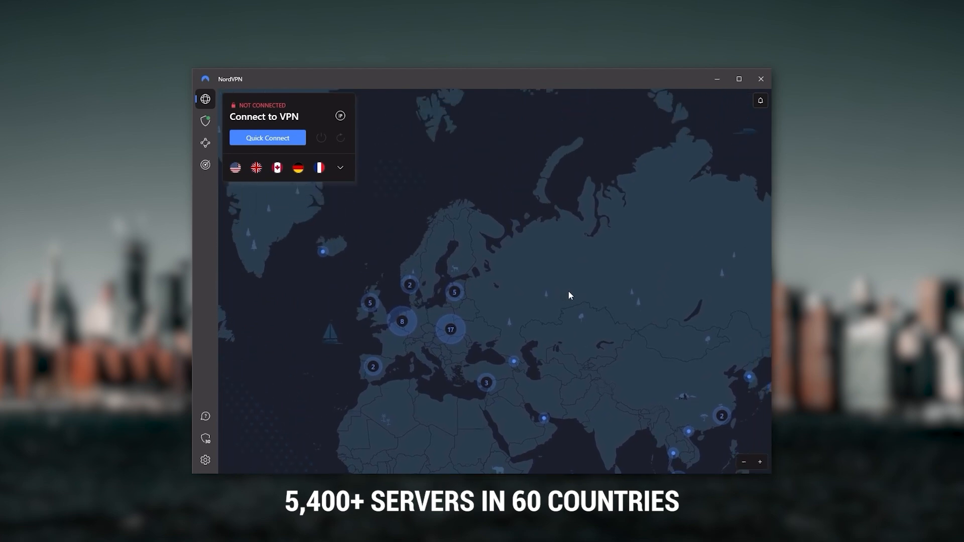
left_click_drag(568, 295, 535, 223)
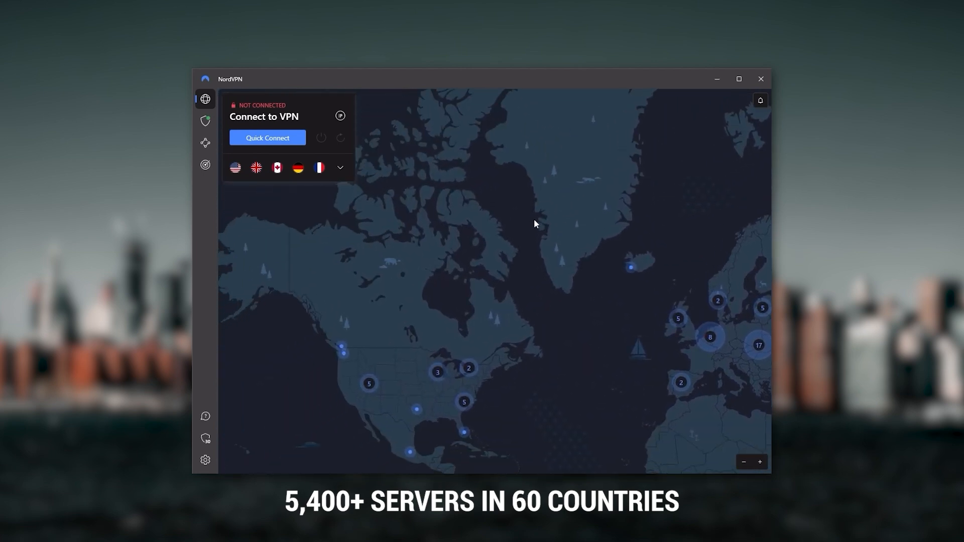
left_click_drag(534, 224, 662, 282)
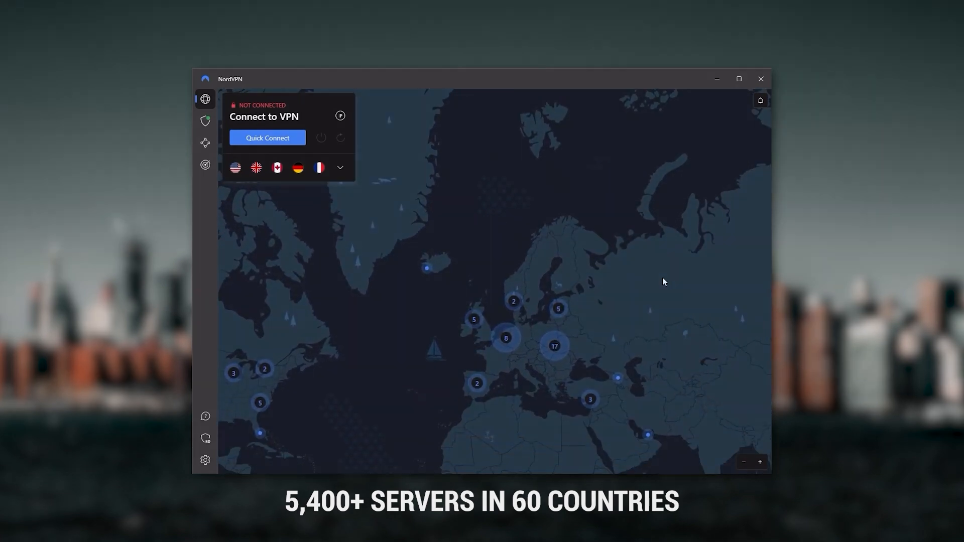
View the Threat Protection settings, then return to the globe with the server list expanded
left_click(206, 121)
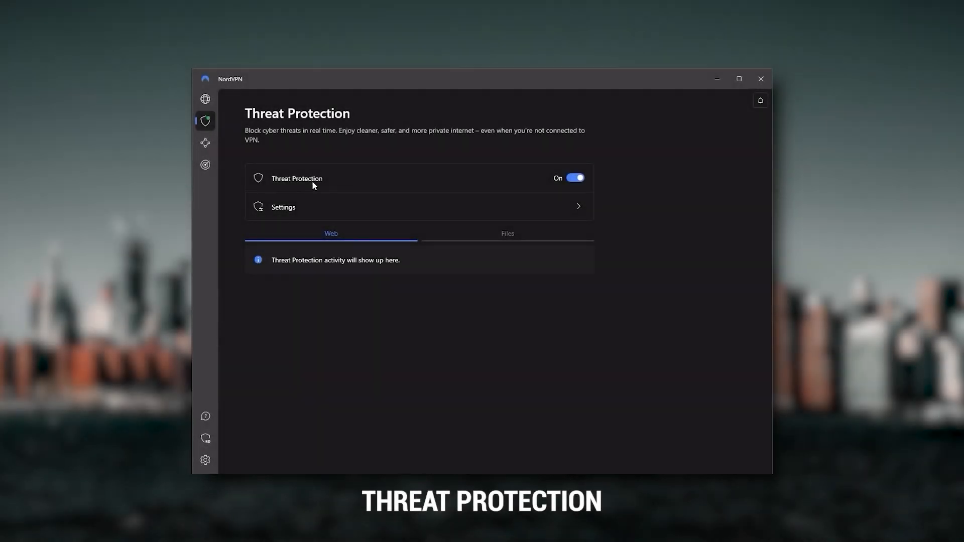
mouse_move(403, 189)
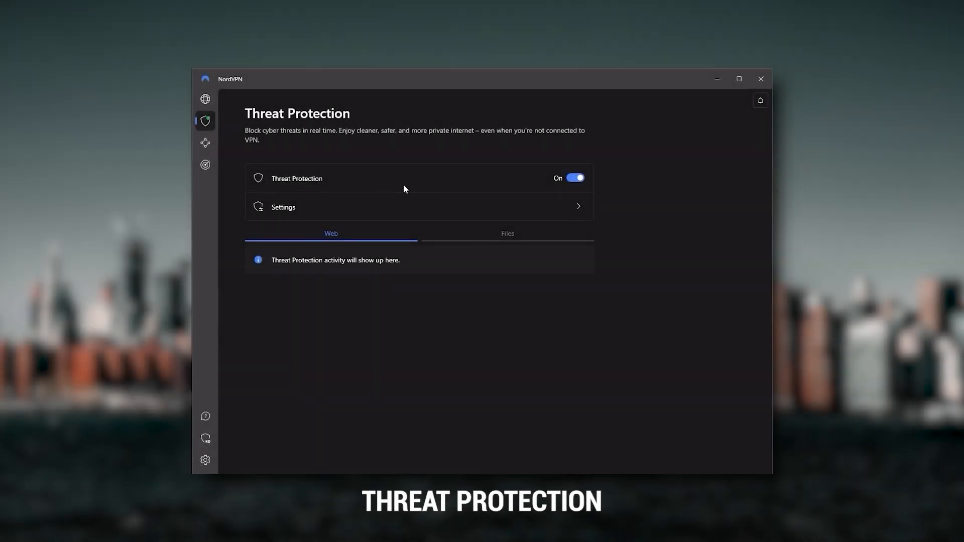
left_click(282, 206)
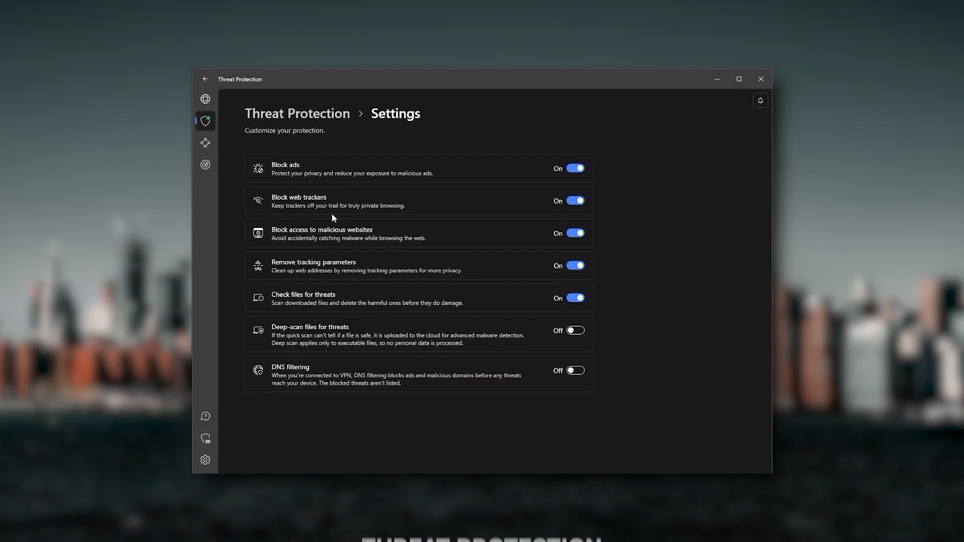
mouse_move(441, 173)
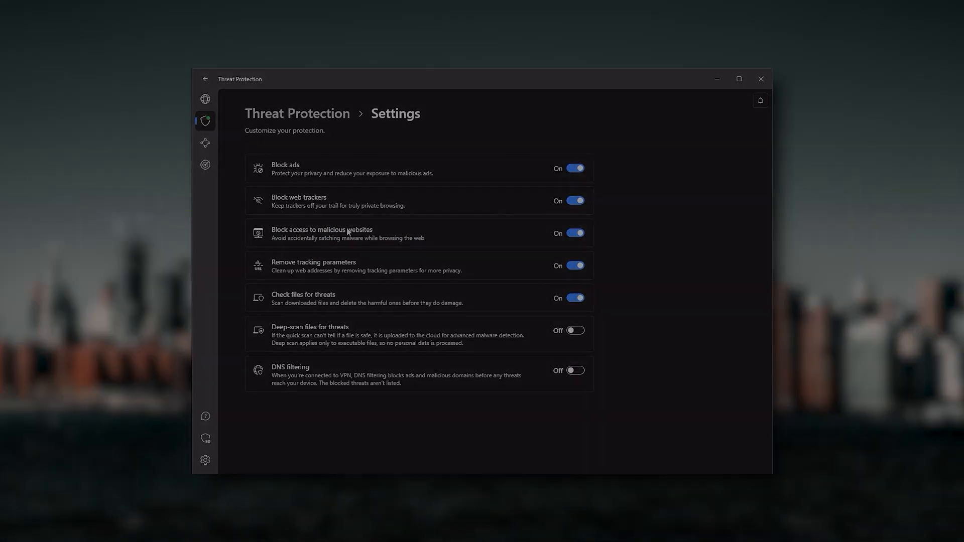
left_click(205, 99)
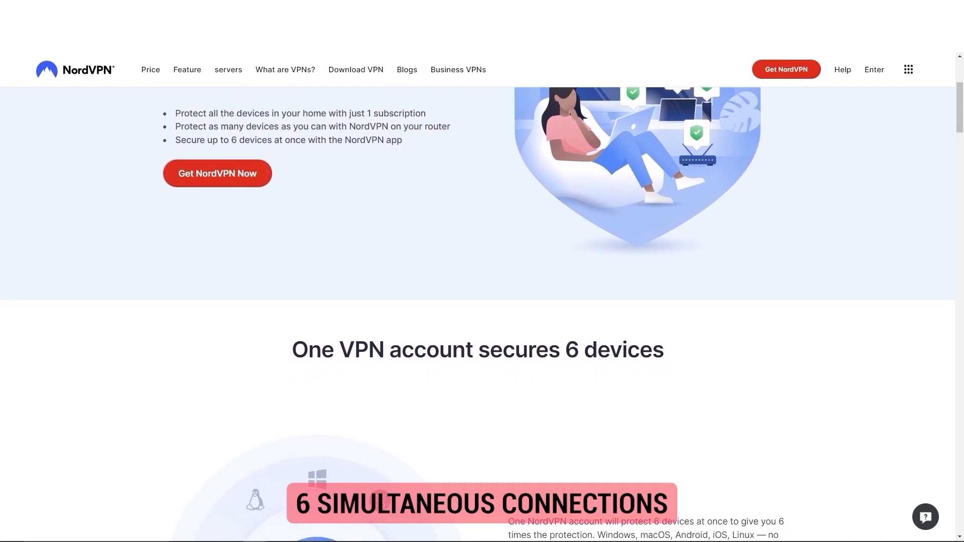
scroll("down", 3)
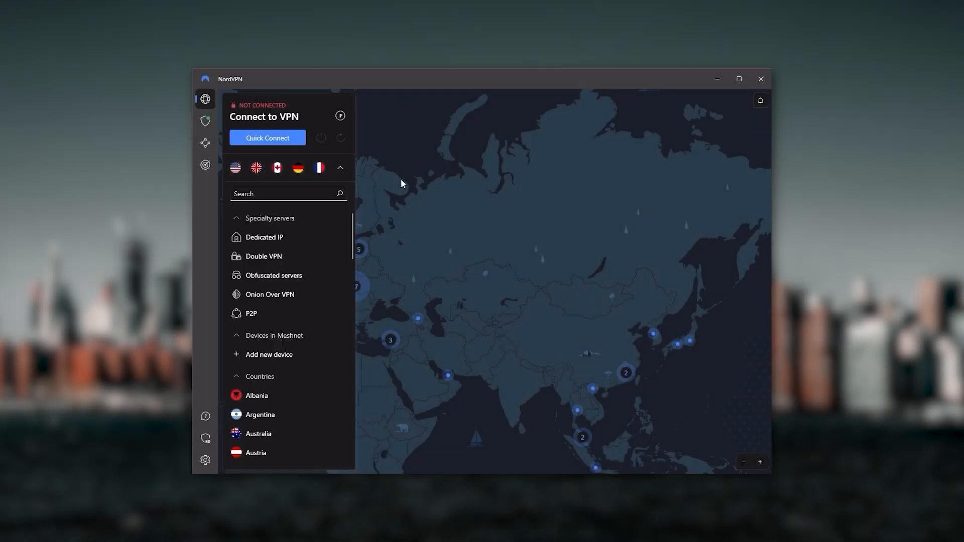
left_click(339, 167)
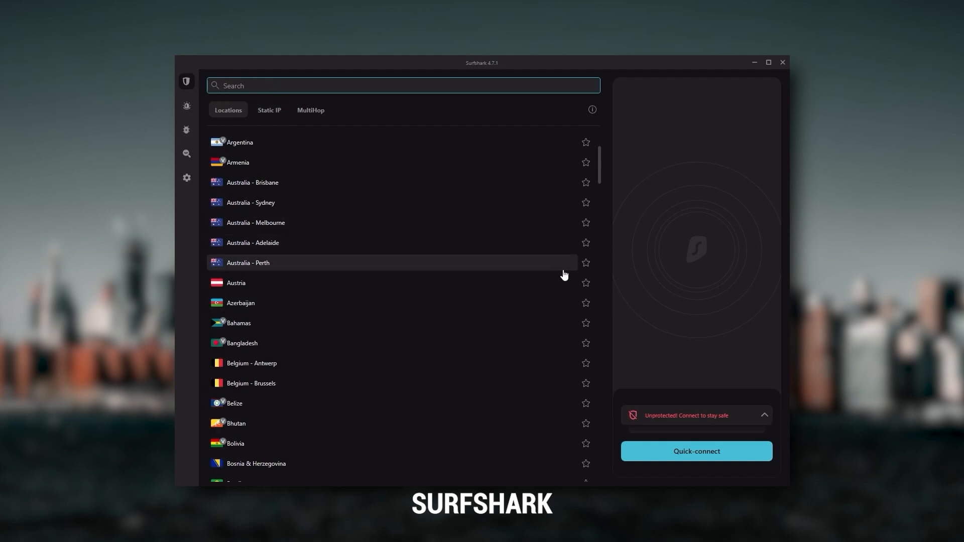
mouse_move(536, 332)
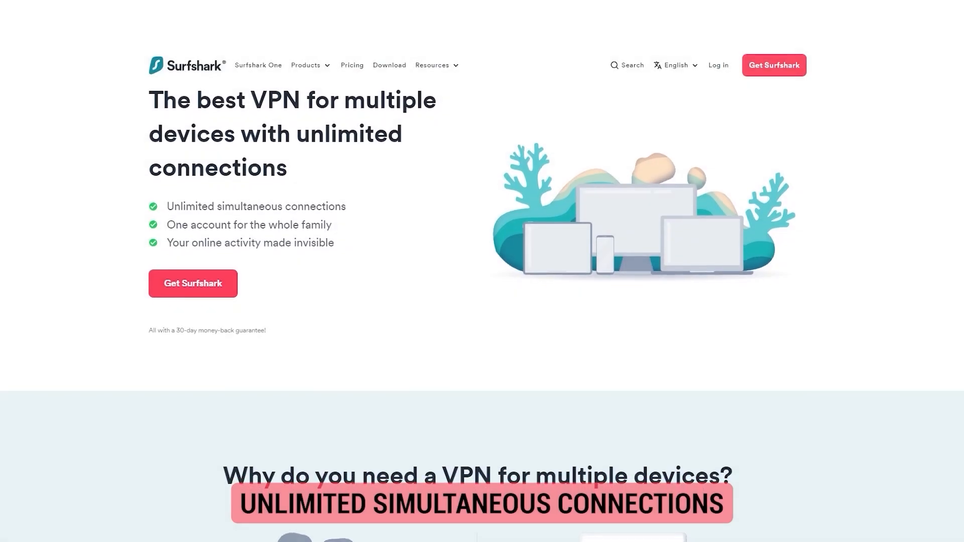
Scroll down through Surfshark's Locations list
scroll("down", 3)
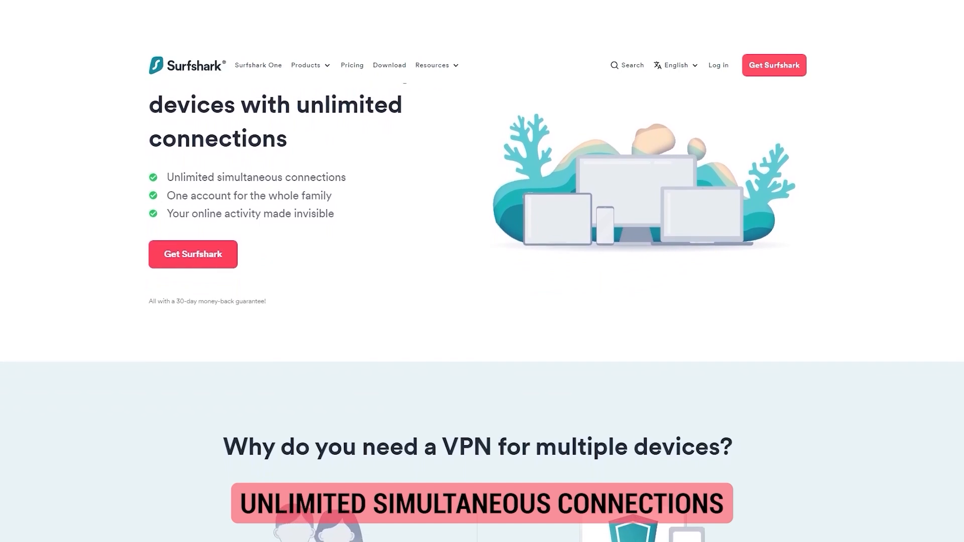
scroll("down", 3)
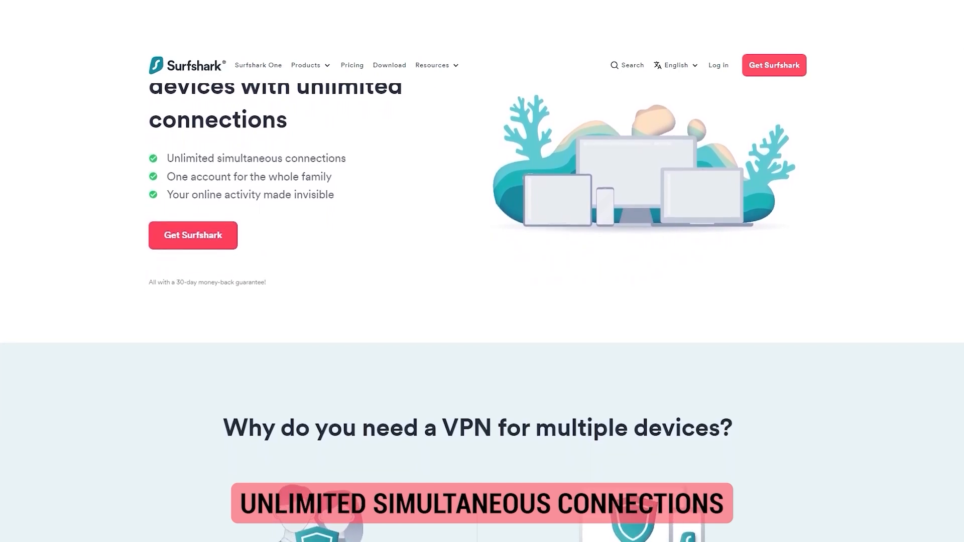
scroll("down", 3)
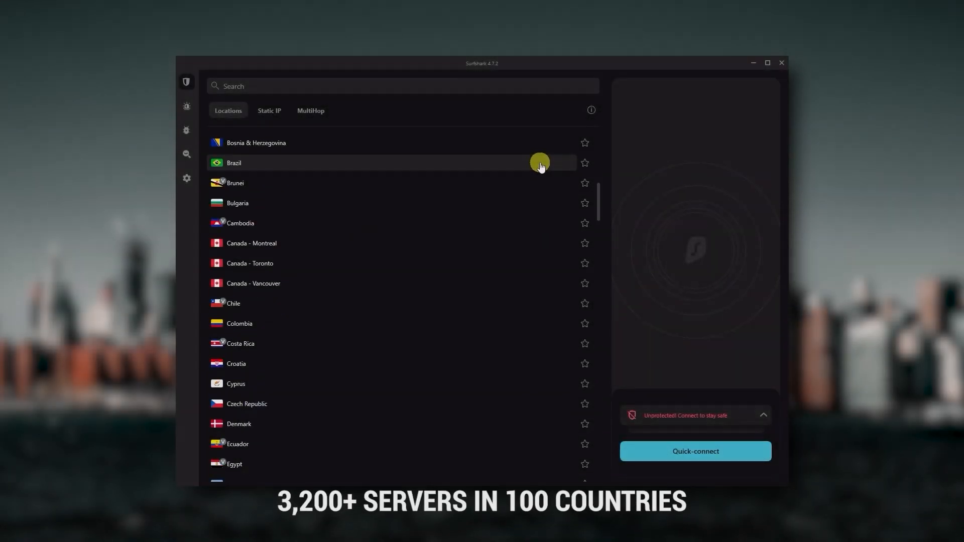
scroll("down", 3)
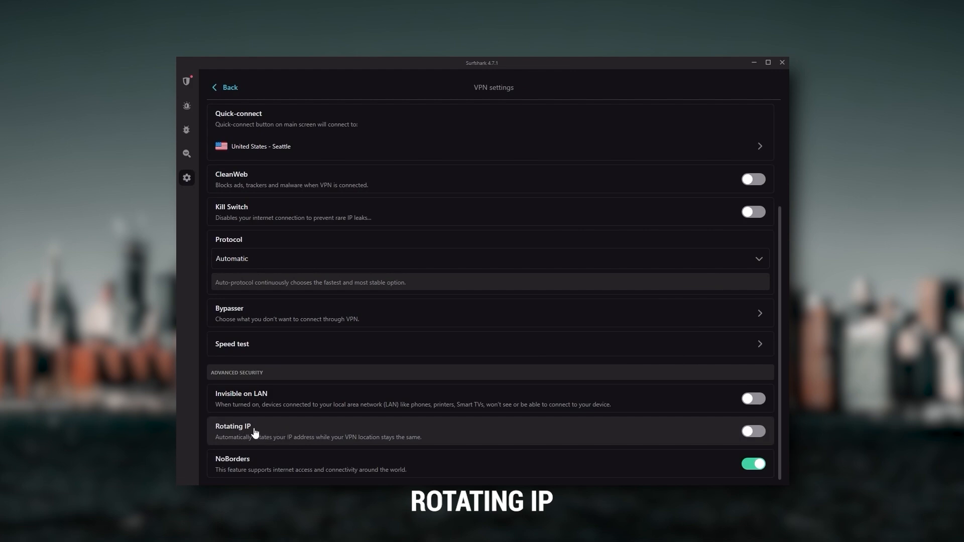
mouse_move(549, 440)
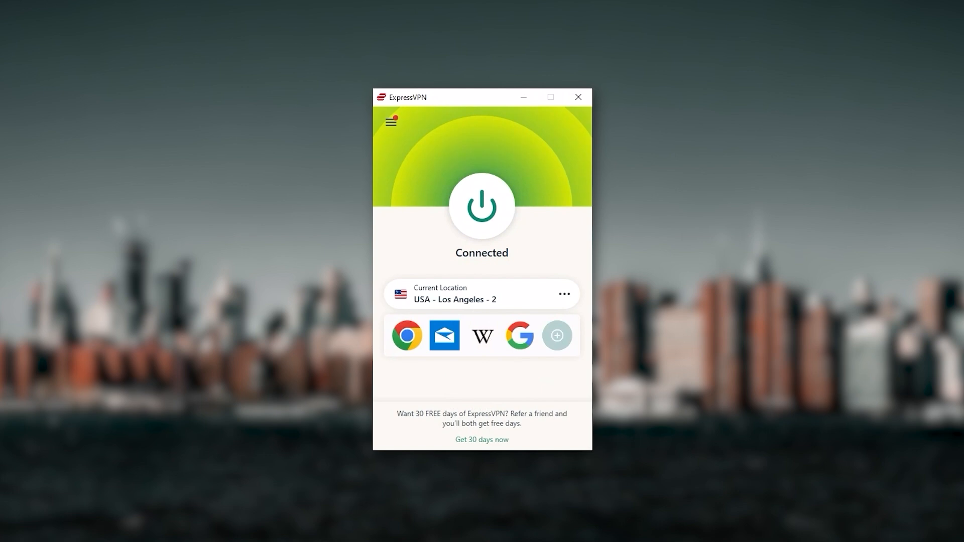
mouse_move(515, 234)
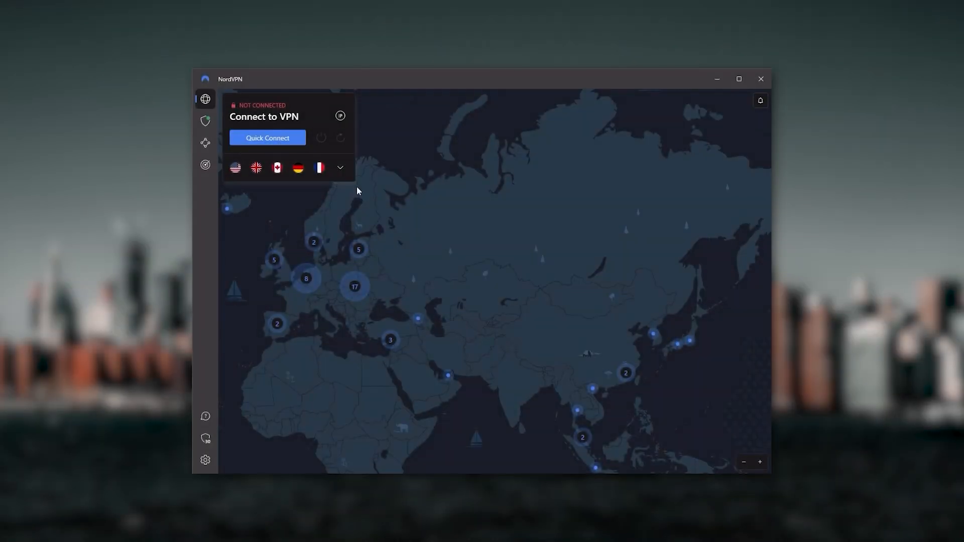
Toggle NordVPN's server list open and closed, then scroll Surfshark's unlimited-connections page
left_click(340, 168)
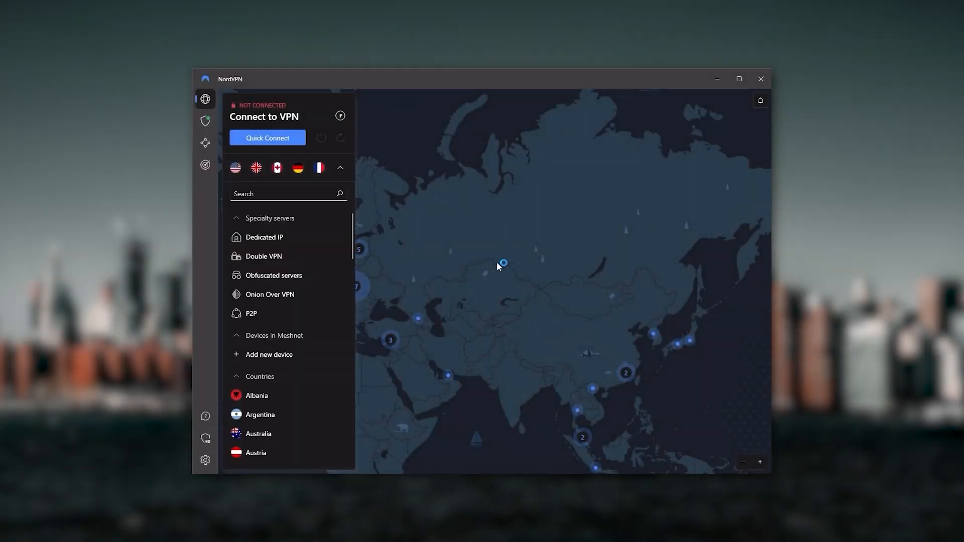
left_click(339, 167)
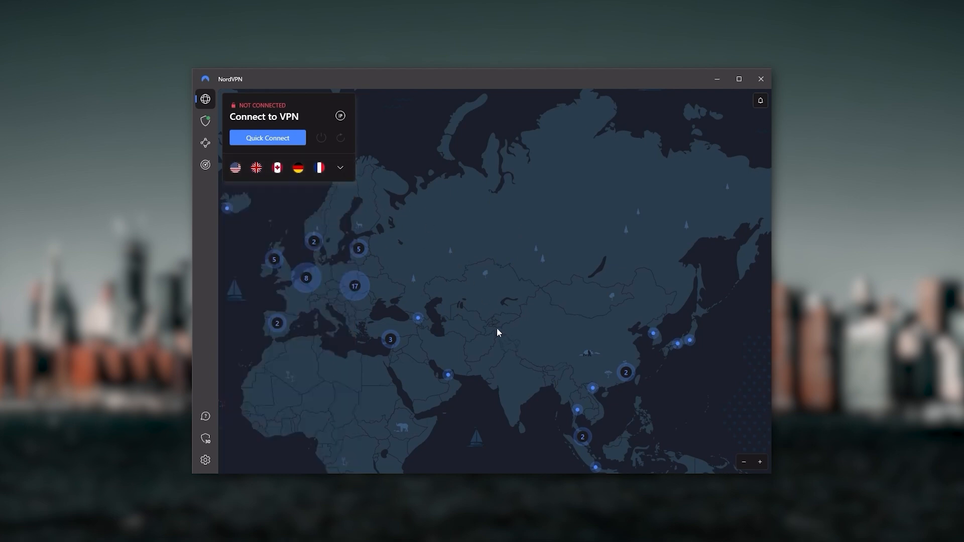
left_click_drag(497, 332, 616, 323)
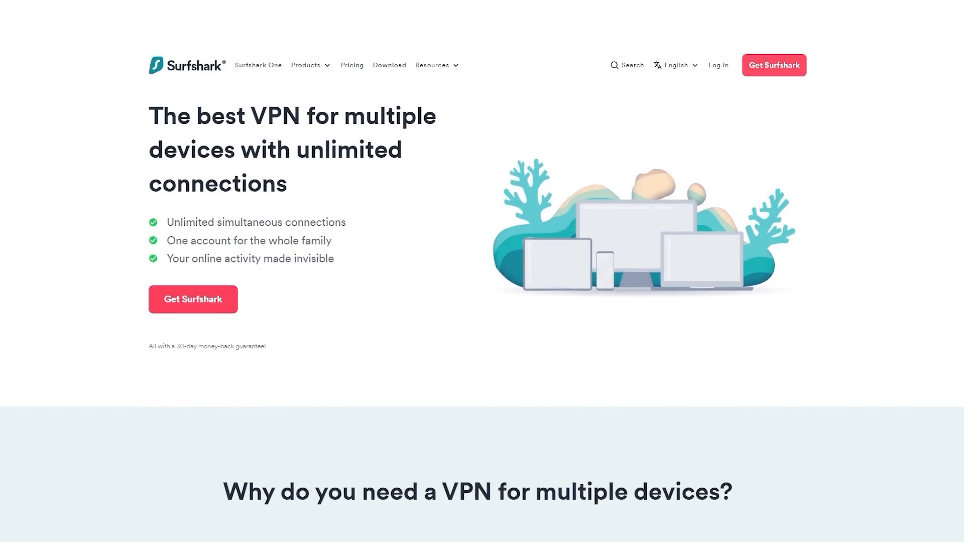
scroll("down", 3)
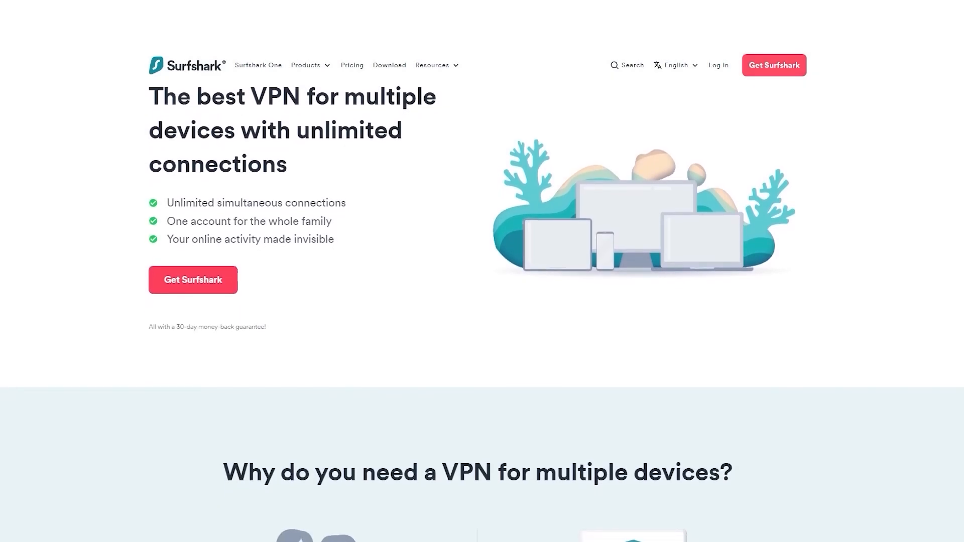
scroll("down", 3)
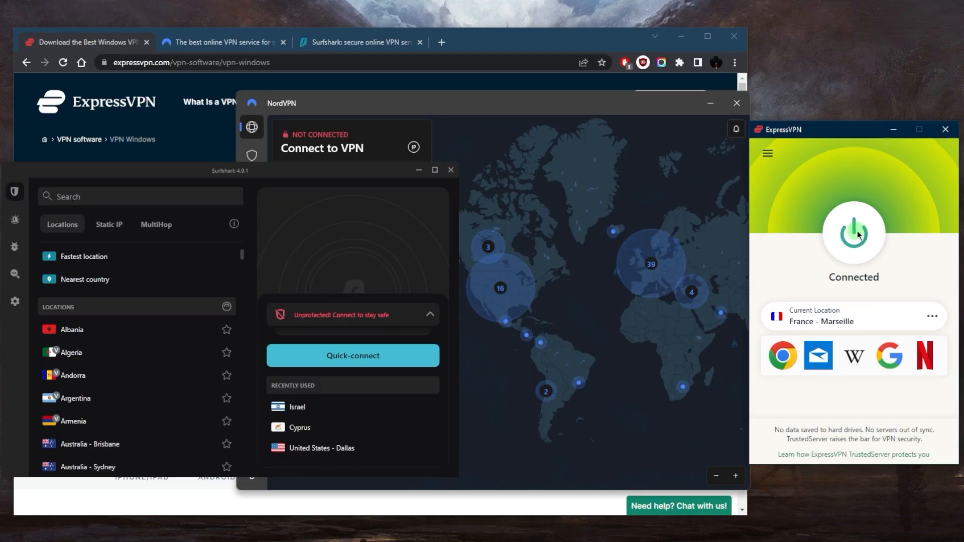
Disconnect ExpressVPN from France - Marseille so all three apps read disconnected
left_click(852, 233)
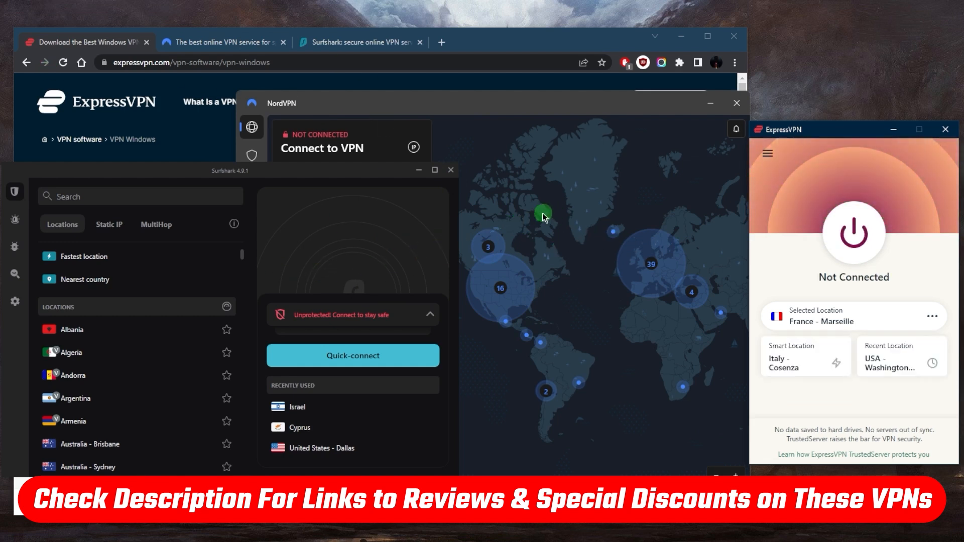
mouse_move(609, 246)
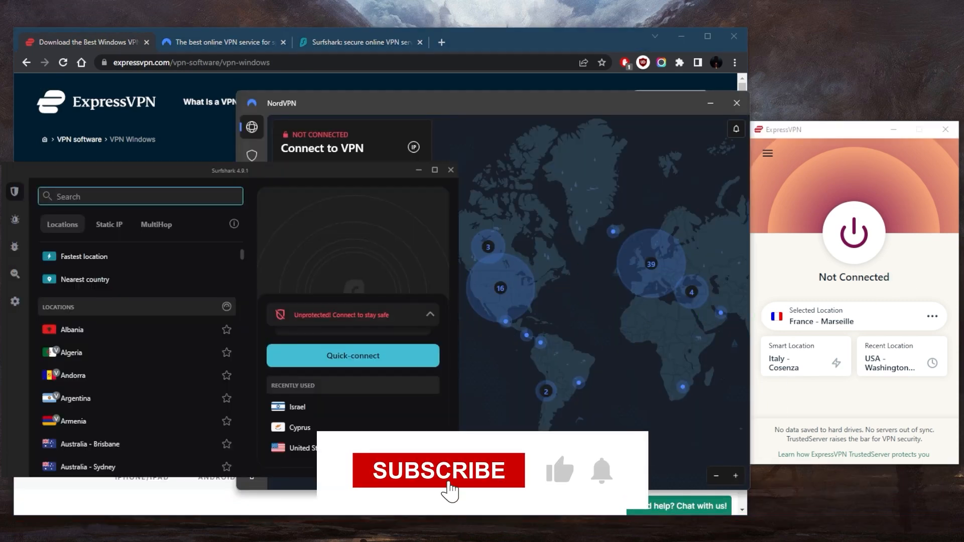
left_click(438, 470)
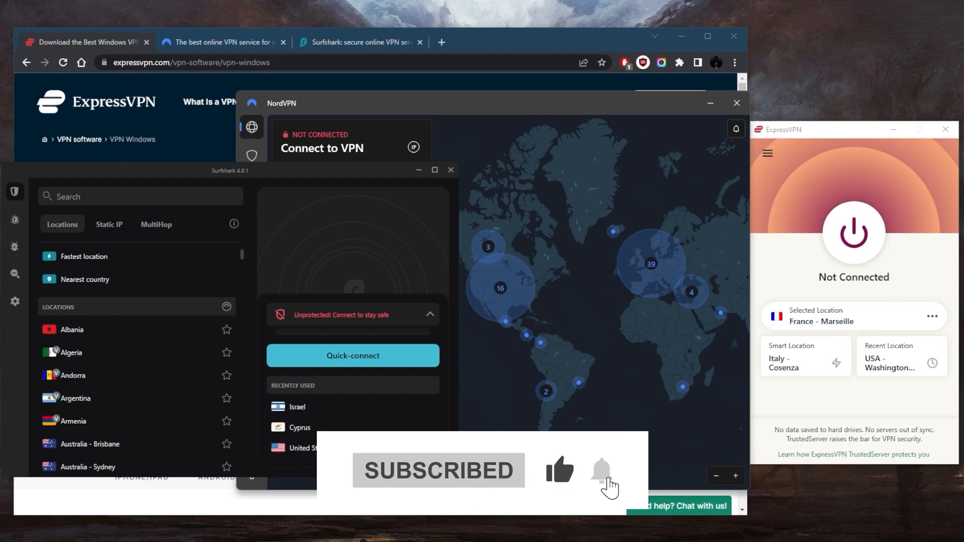
left_click(601, 471)
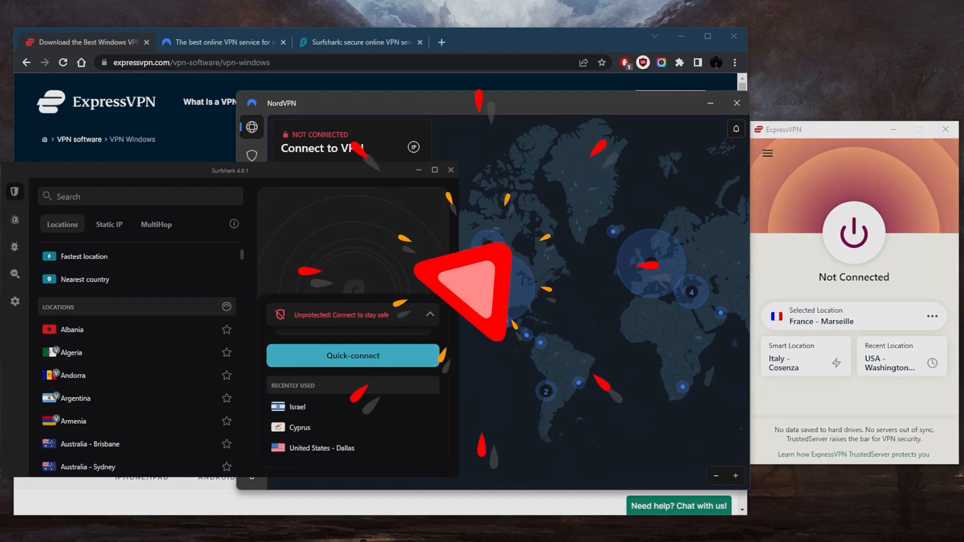